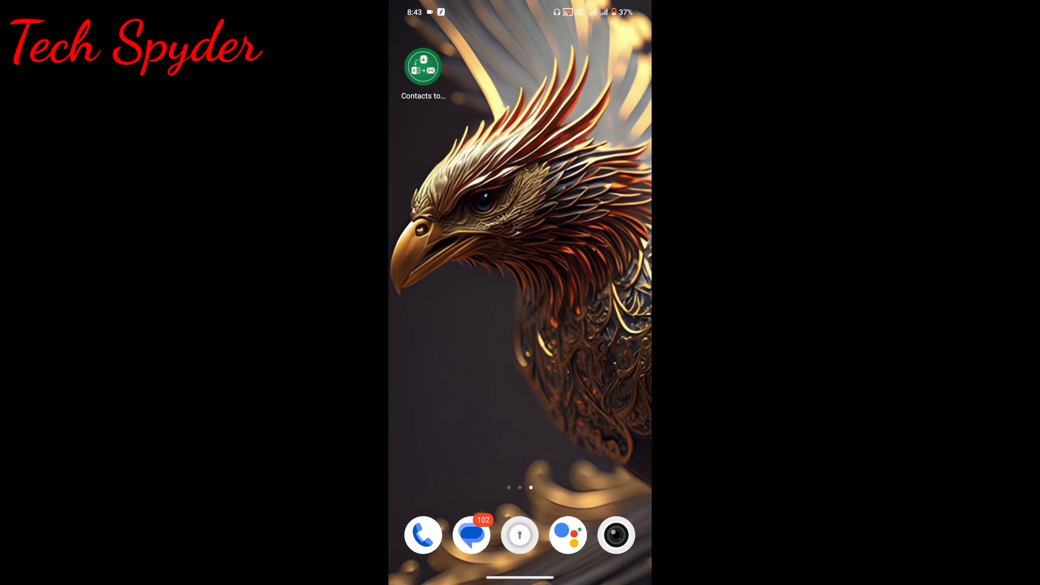
Launch Contacts to Excel from the home screen, listing 366 contacts with none selected.
left_click(422, 66)
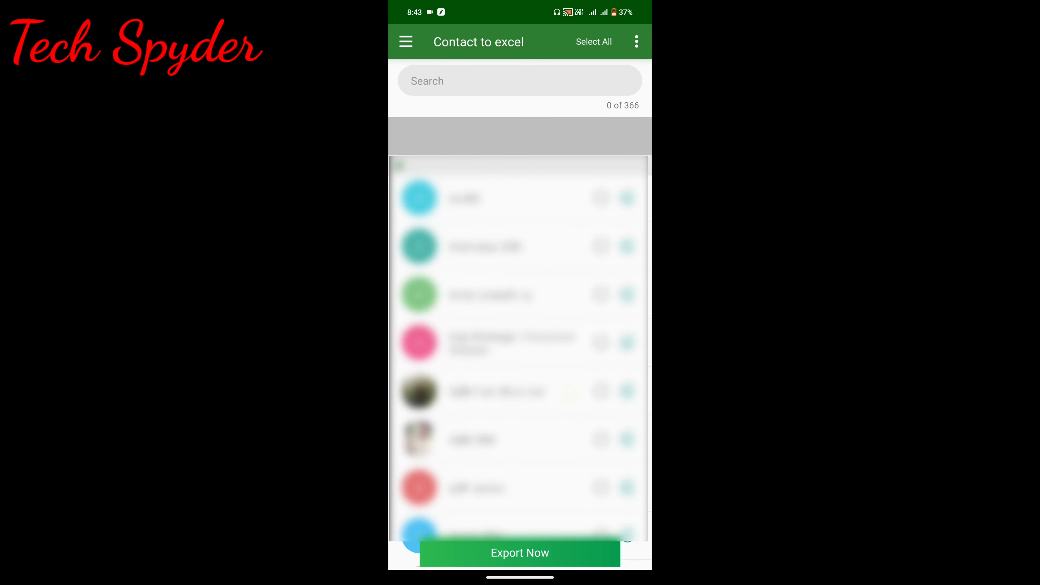
Tick contacts in the list and use Select All so all 366 contacts are selected.
scroll("down", 3)
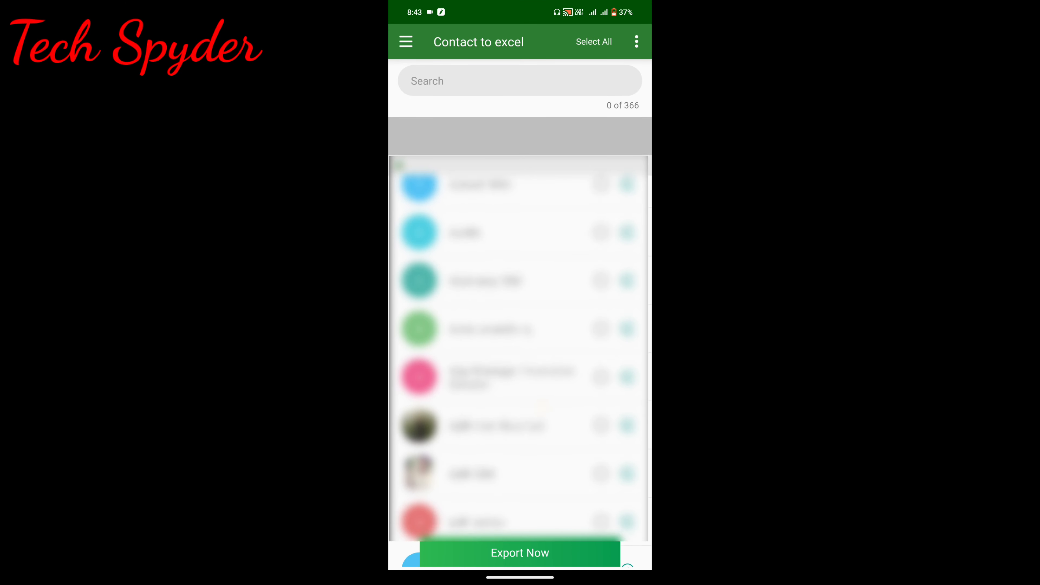
scroll("down", 3)
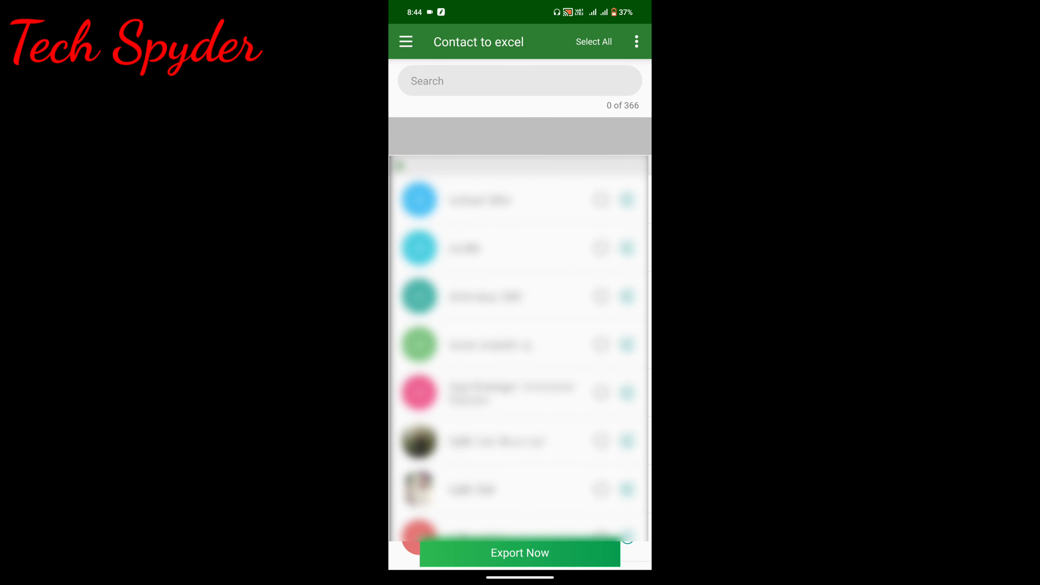
left_click(600, 200)
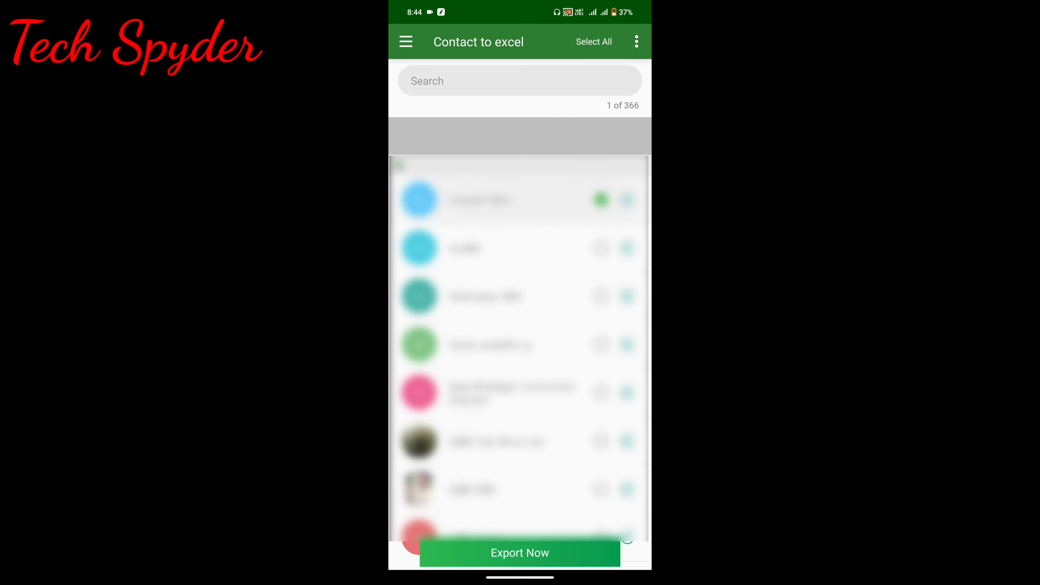
left_click(600, 392)
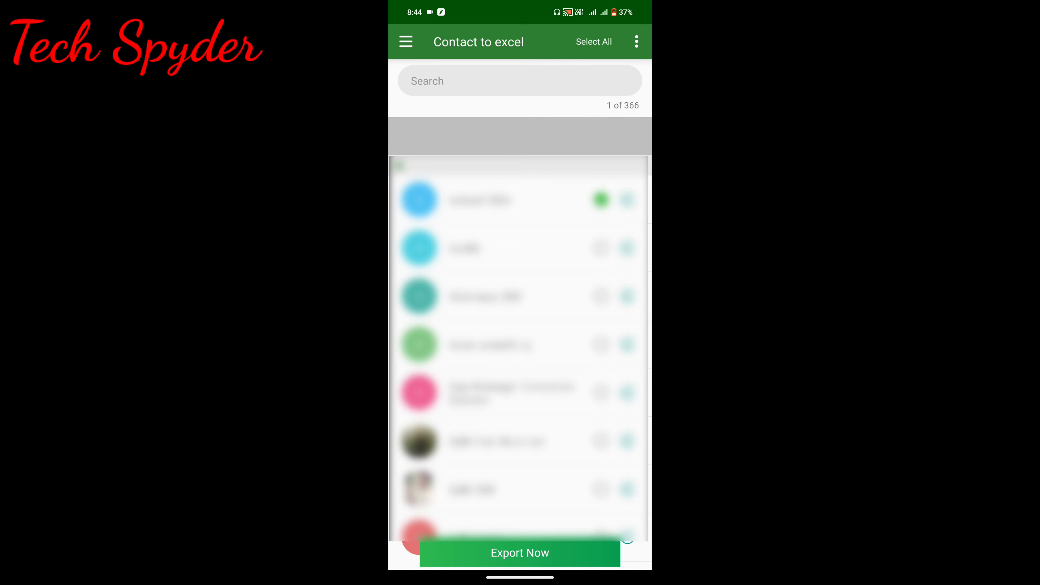
left_click(594, 42)
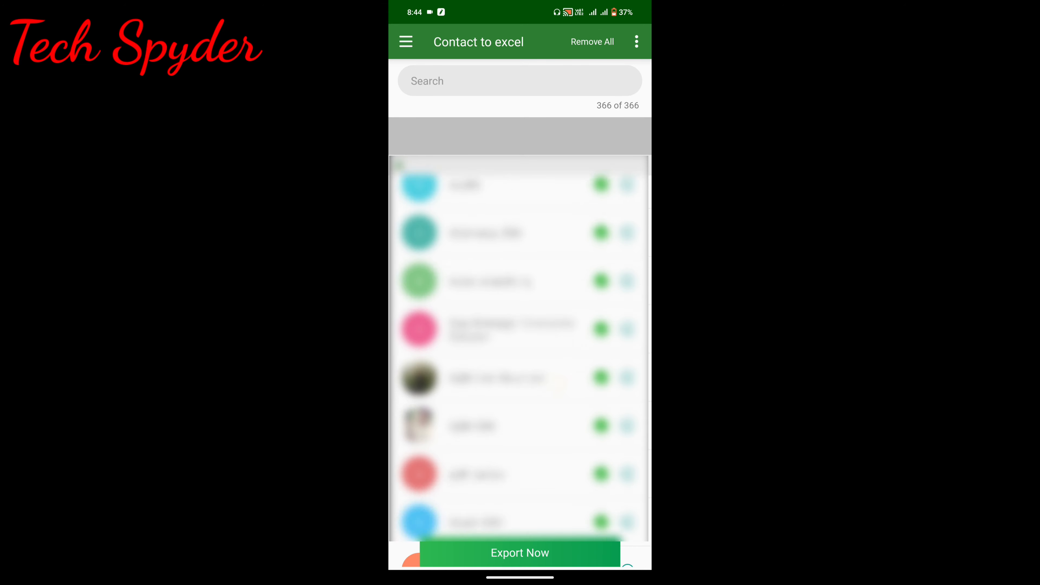
Start Export Now to reach the Export Contacts screen with all contact fields included.
scroll("down", 3)
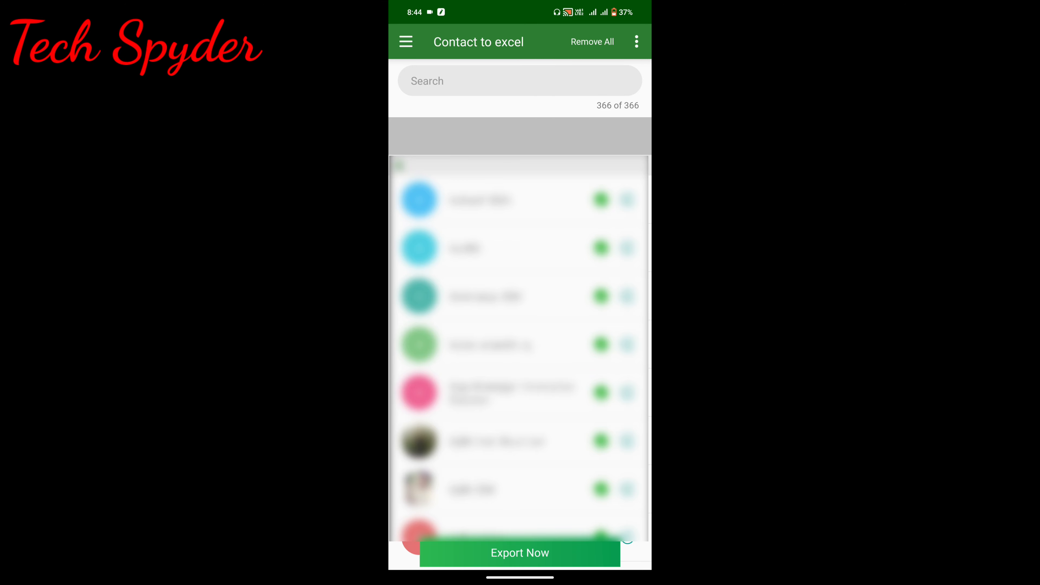
left_click(520, 553)
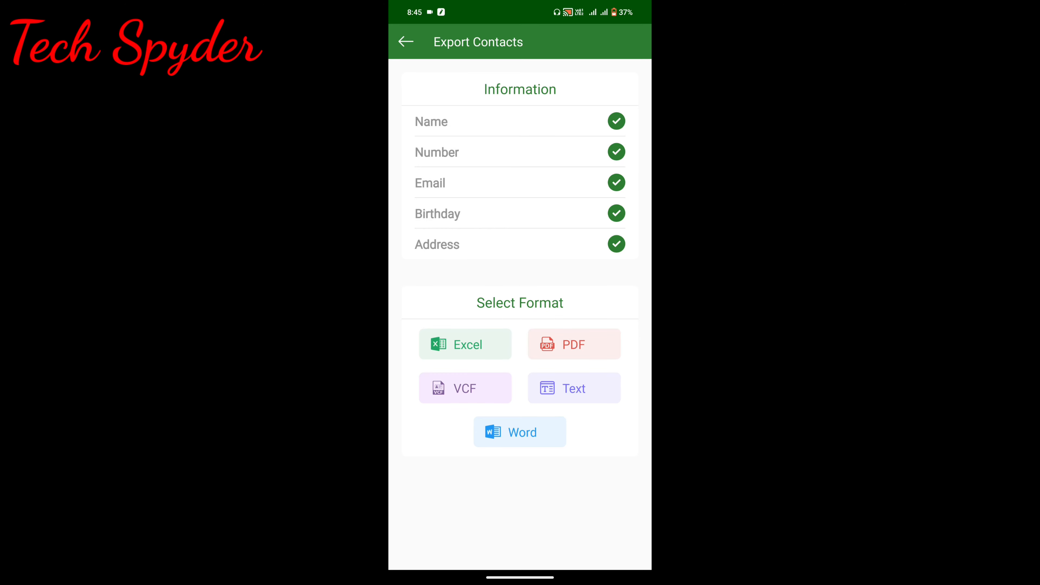
Export as Excel, creating Excel1699629306165.xls dated 10 Nov 2023 under My Creation.
left_click(464, 343)
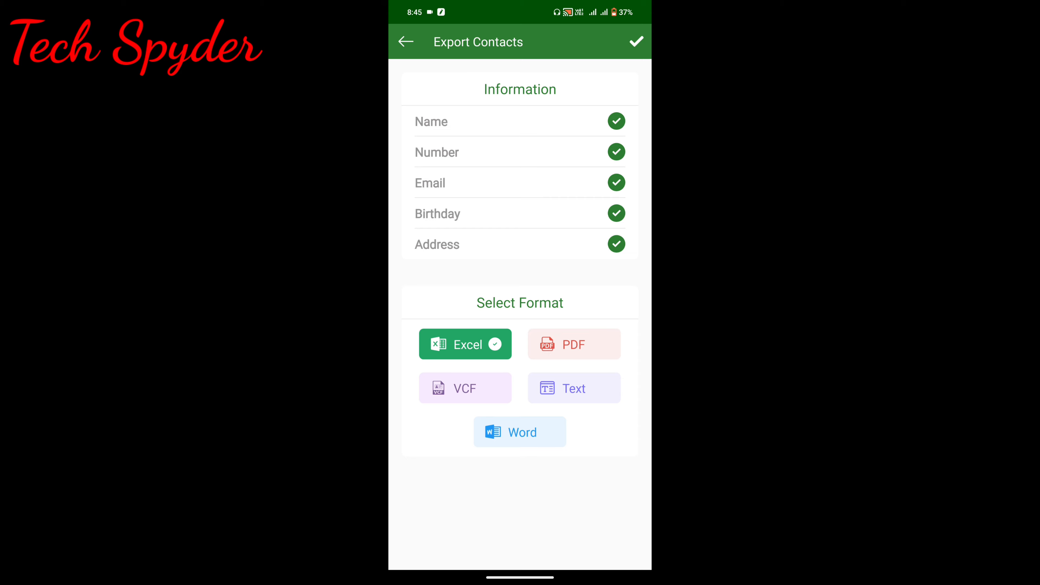
left_click(635, 41)
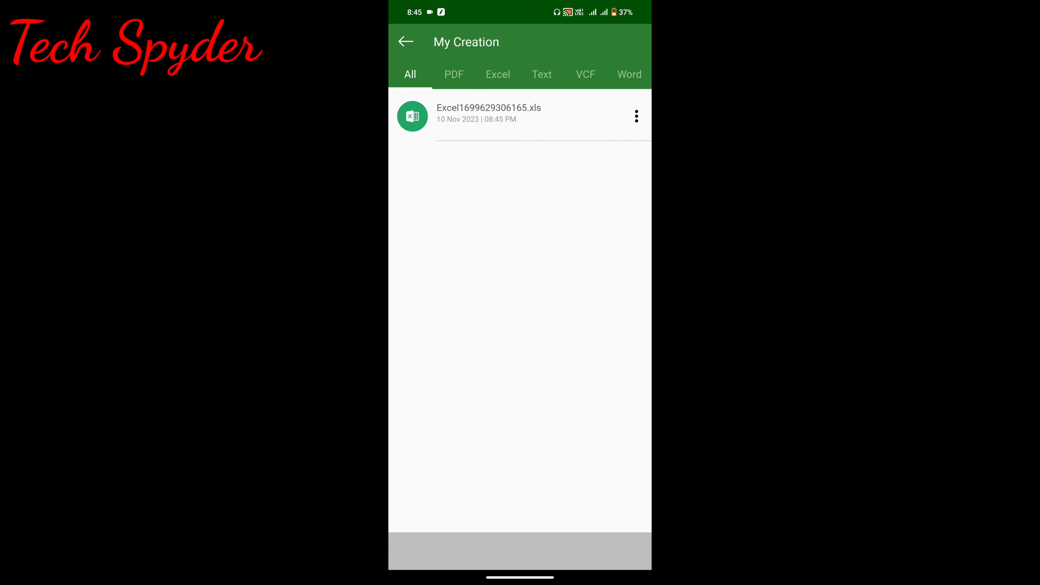